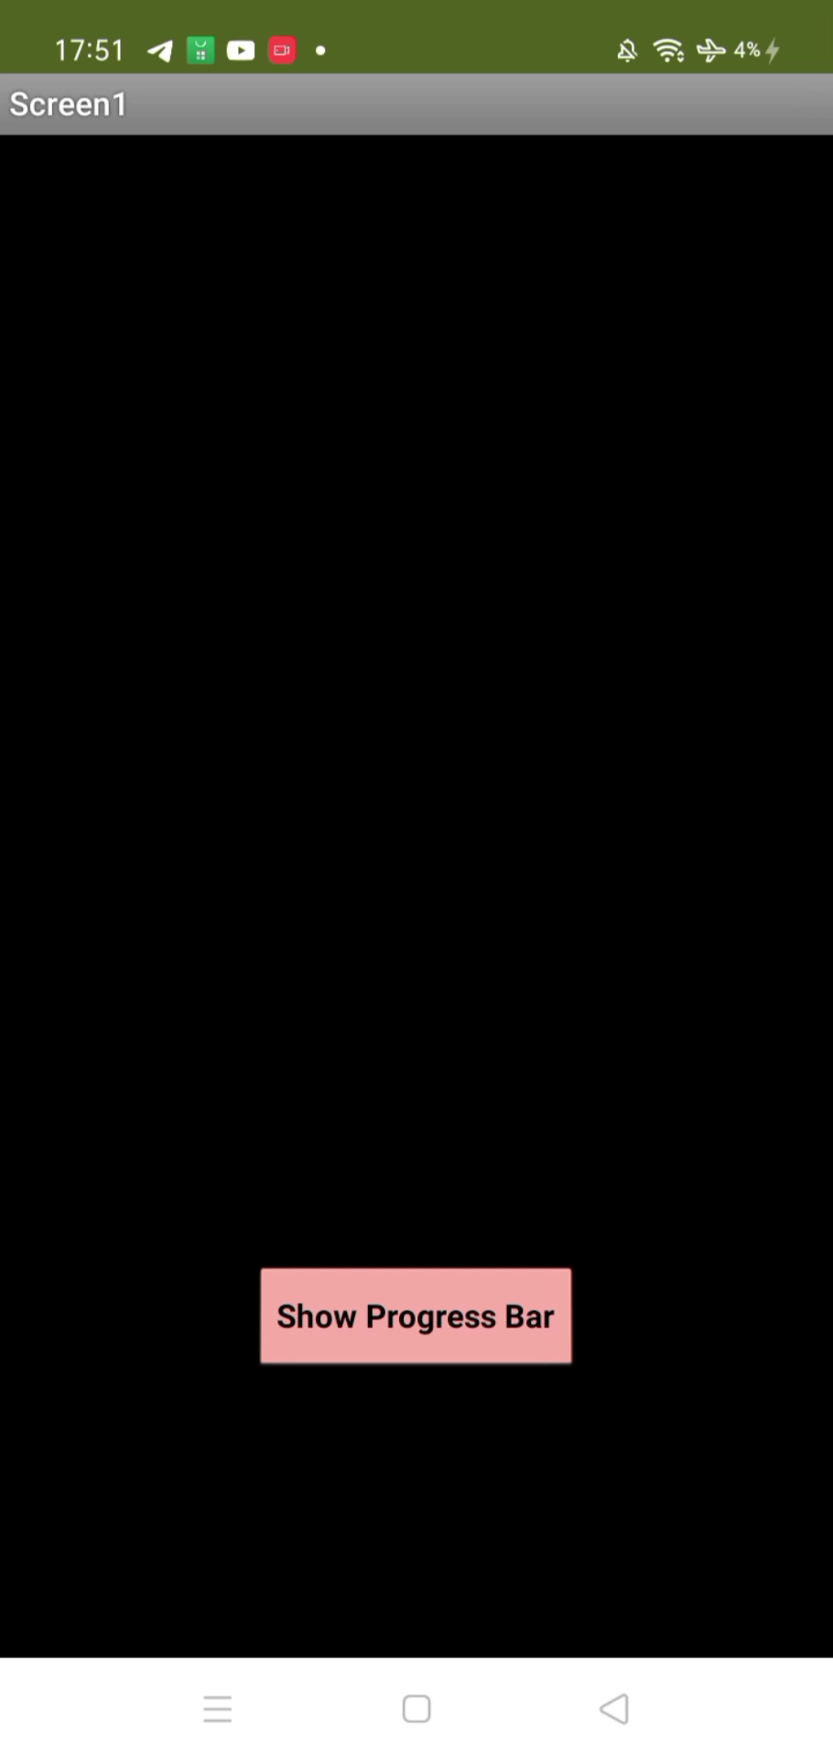
Show the four red, yellow, teal and green progress rings and let them fill to 100%, replaying twice
left_click(416, 1315)
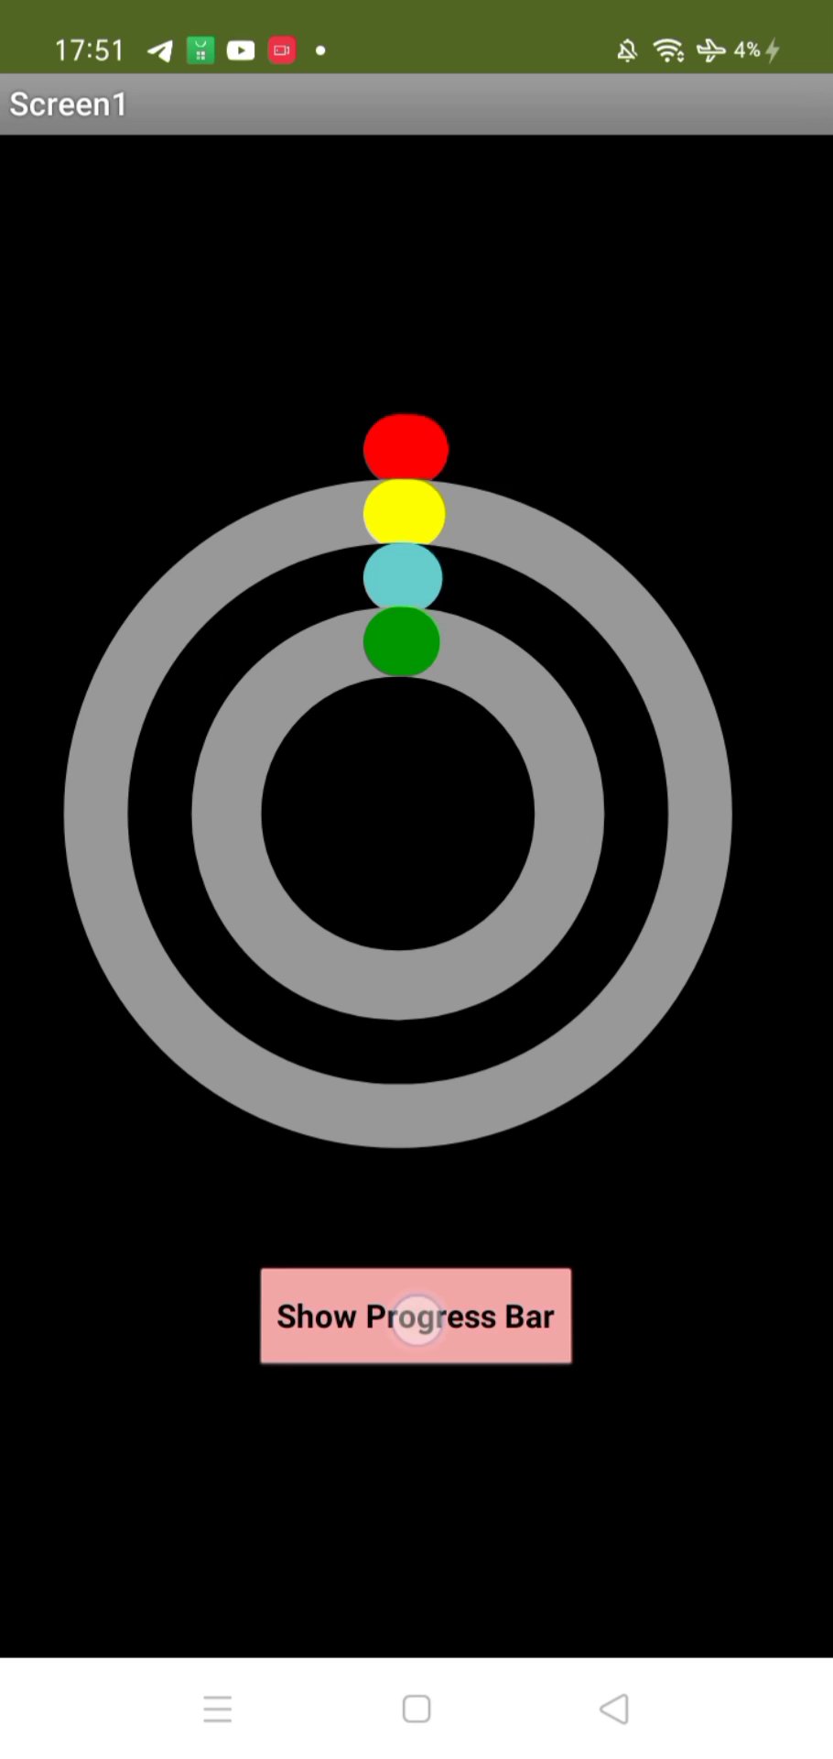
left_click(416, 1315)
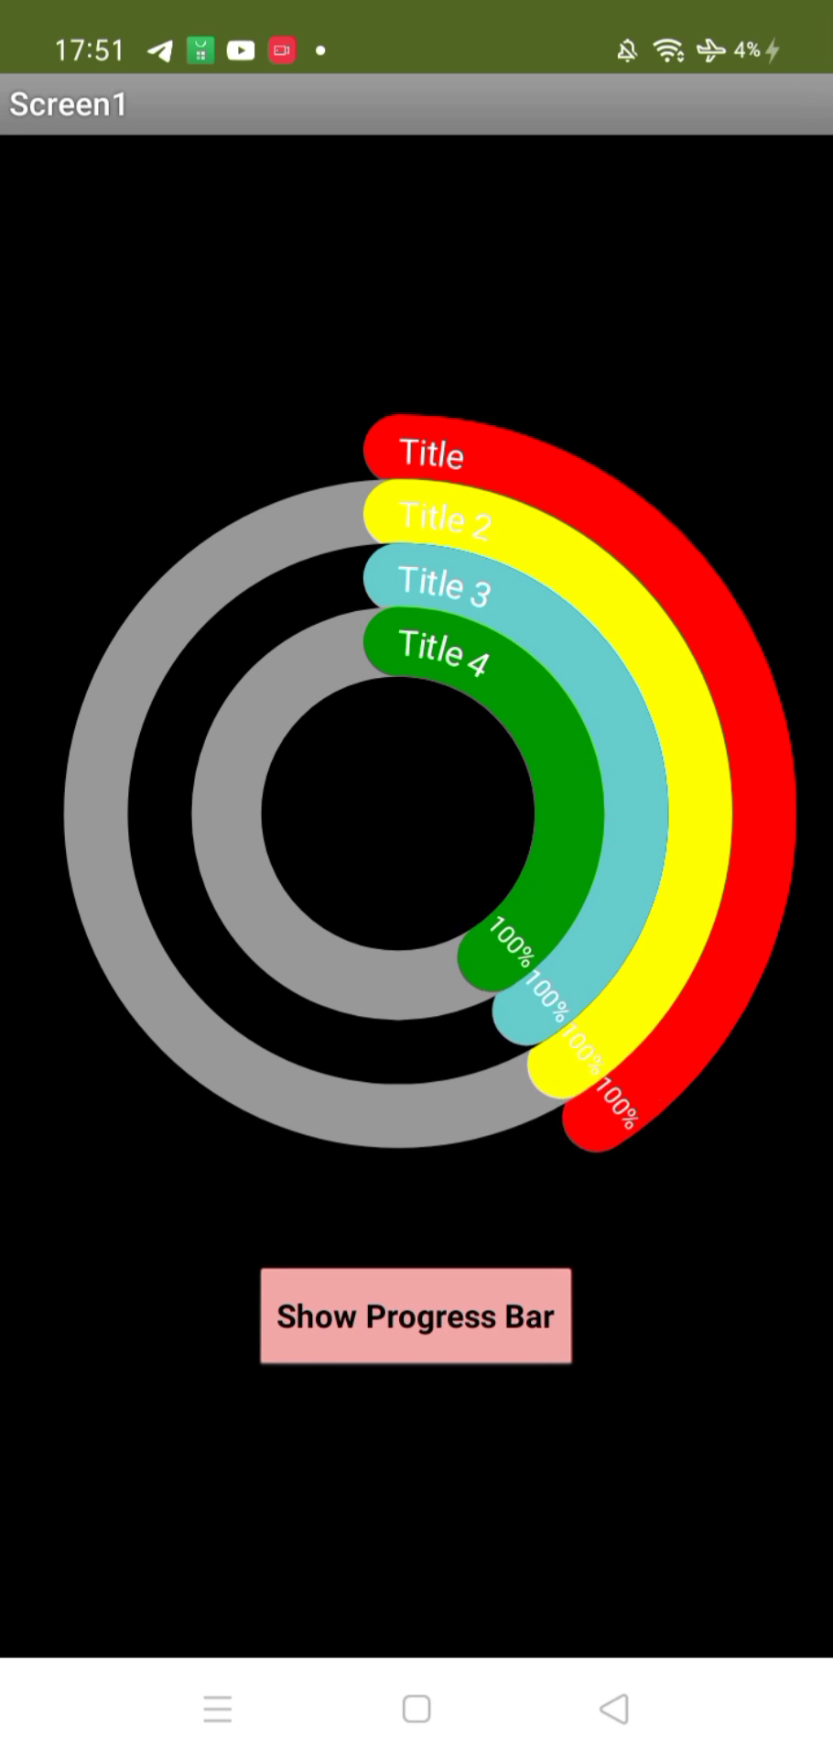
left_click(416, 1315)
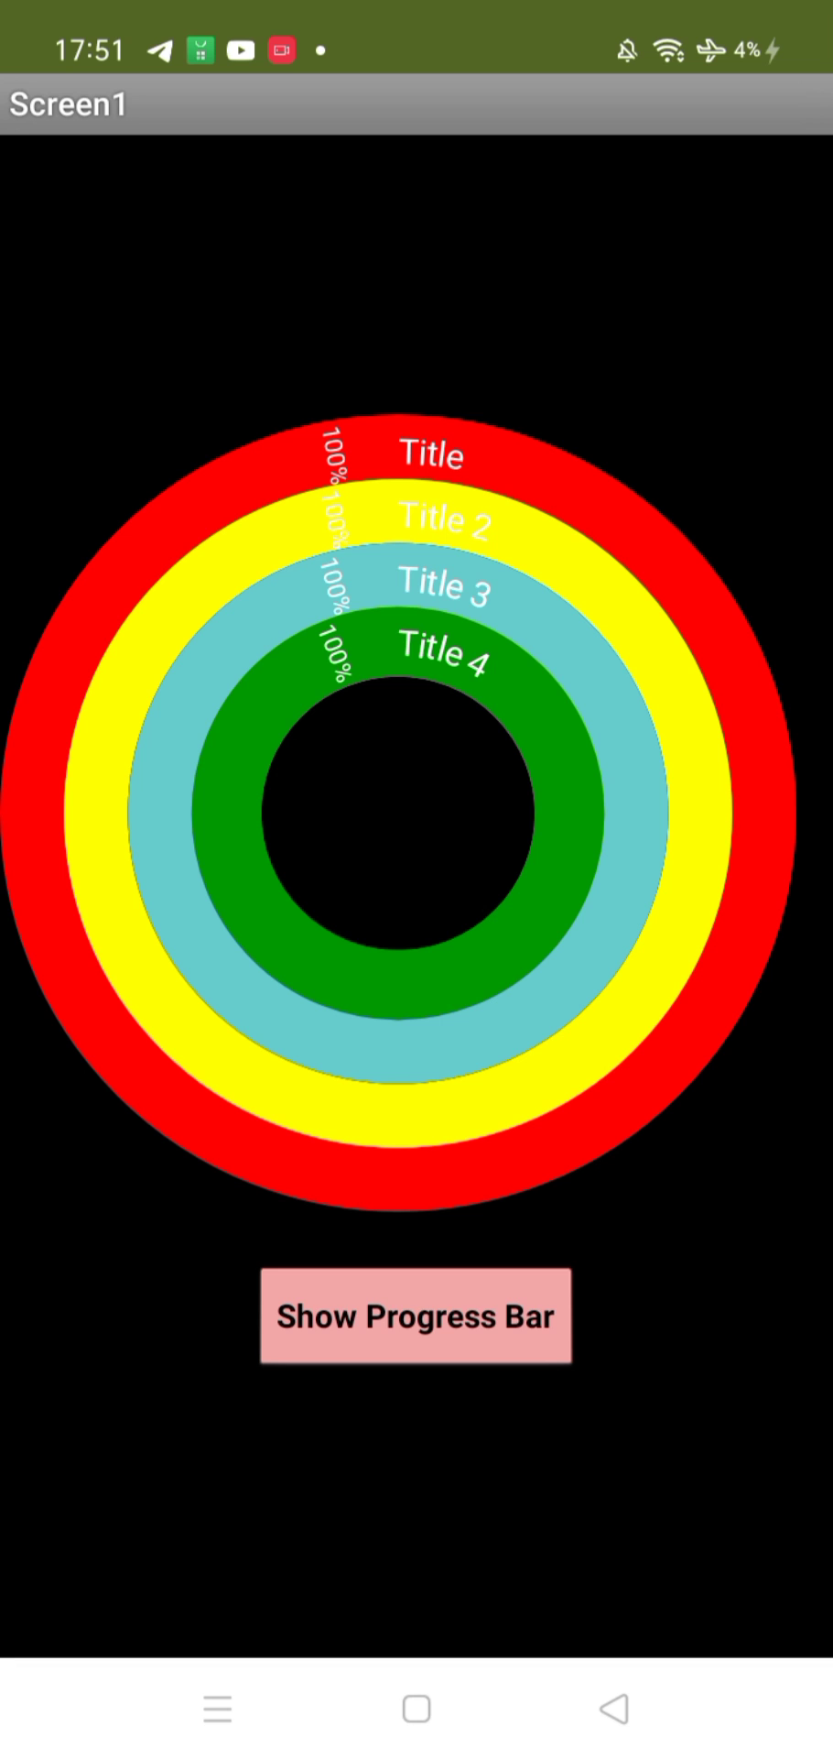
left_click(416, 1315)
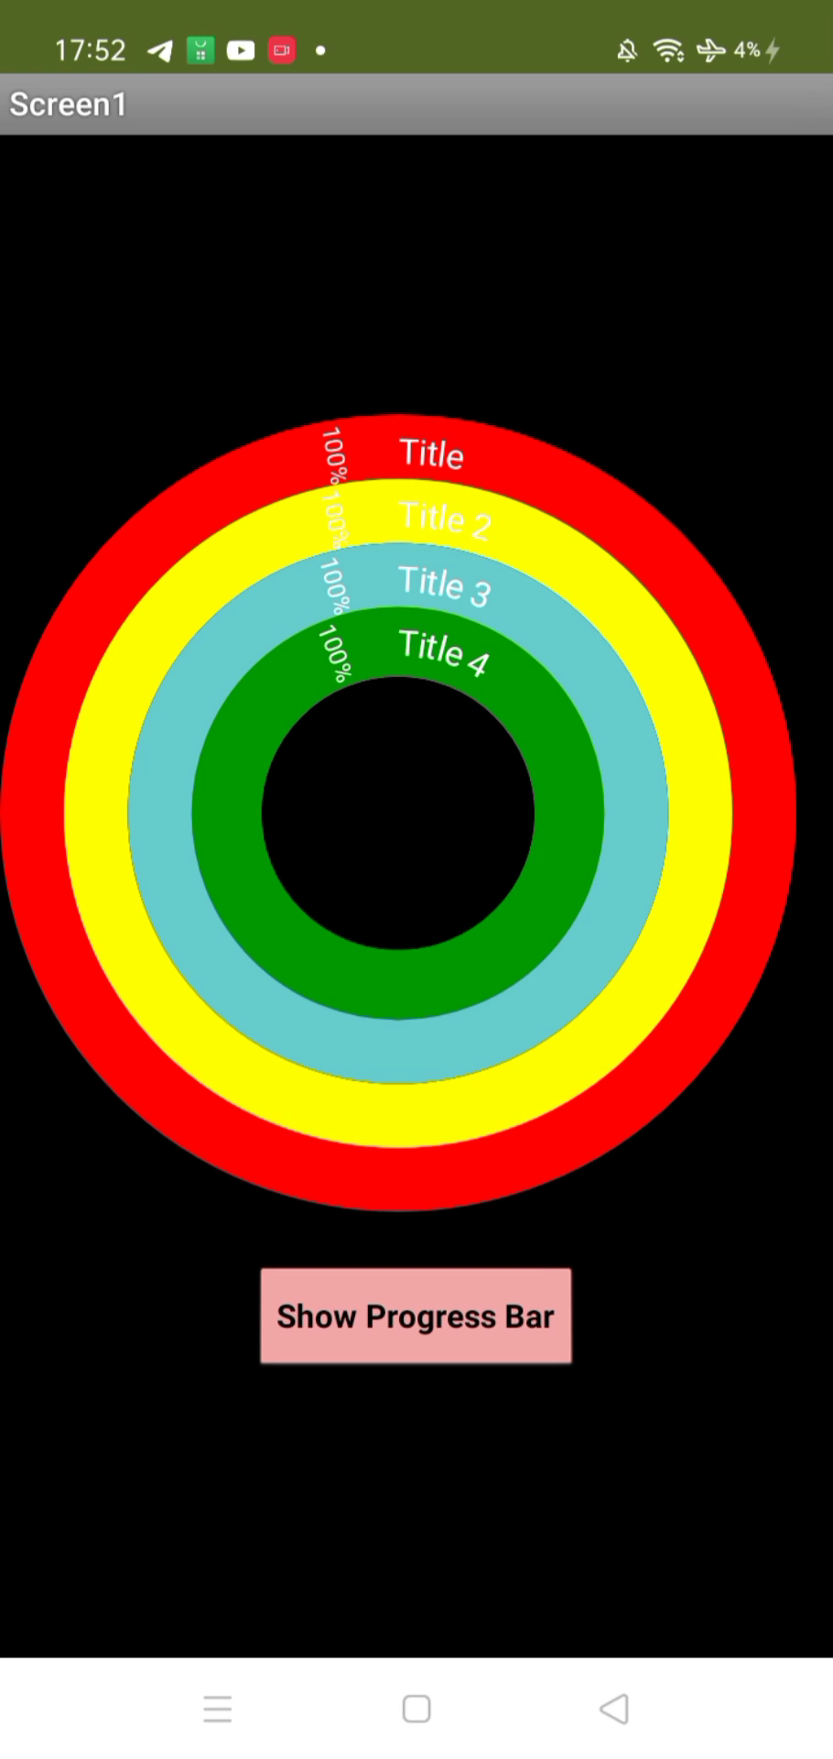
Restart the four ring animations so the arcs fill again from empty over grey tracks
left_click(416, 1315)
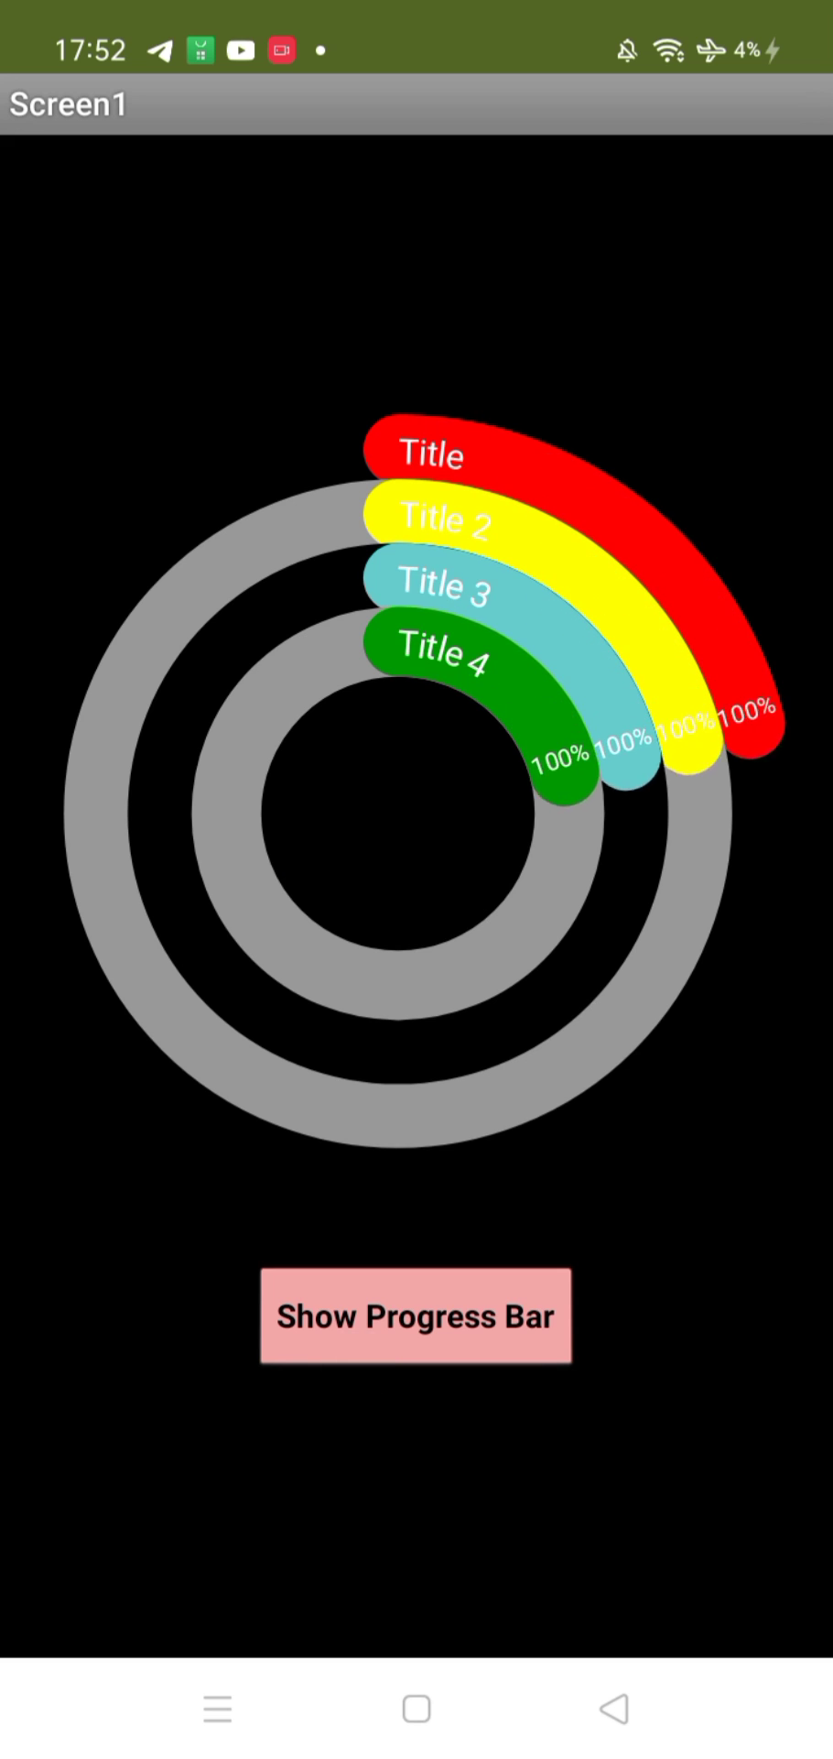